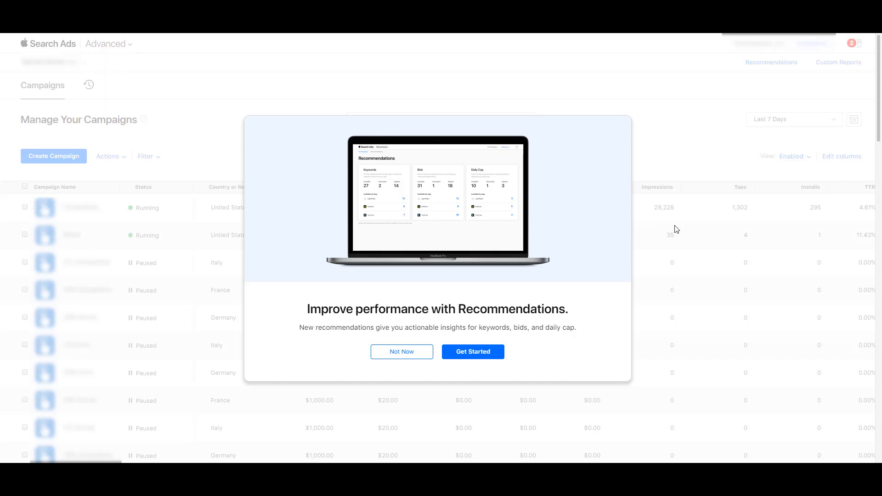
mouse_move(524, 389)
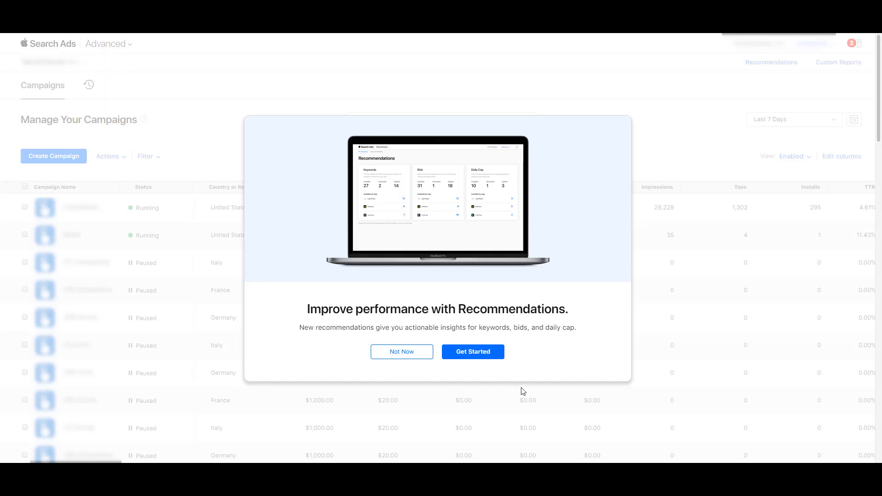
Decline the Recommendations introduction with Not Now to reveal the Manage Your Campaigns list.
click(402, 351)
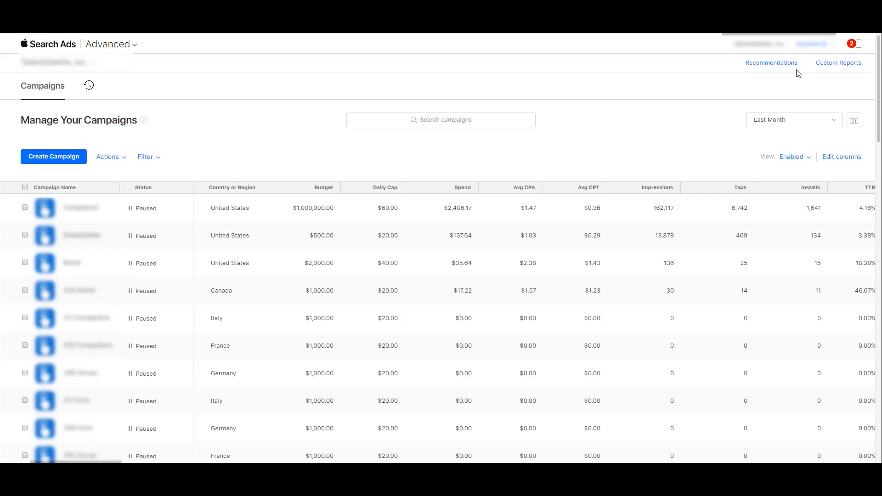
mouse_move(772, 62)
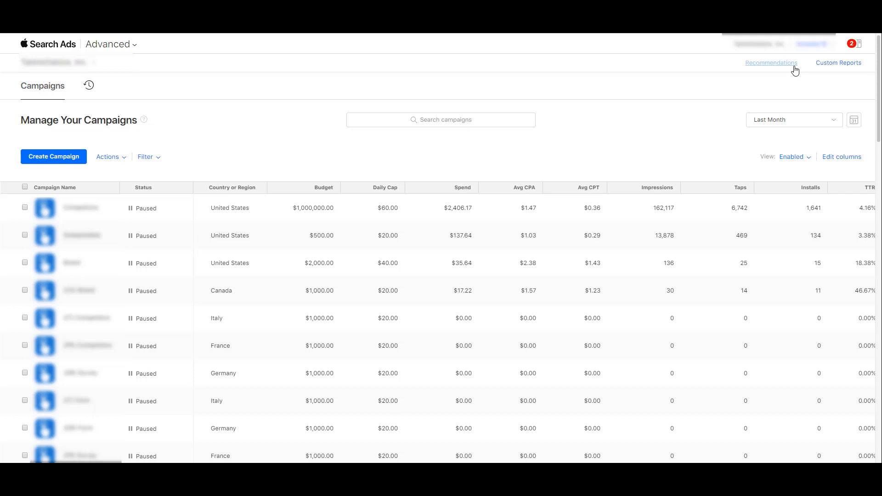
mouse_move(729, 99)
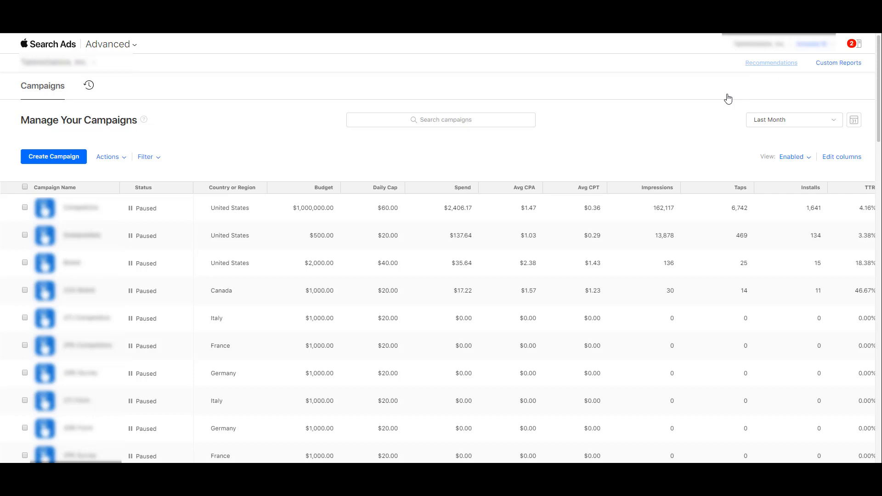